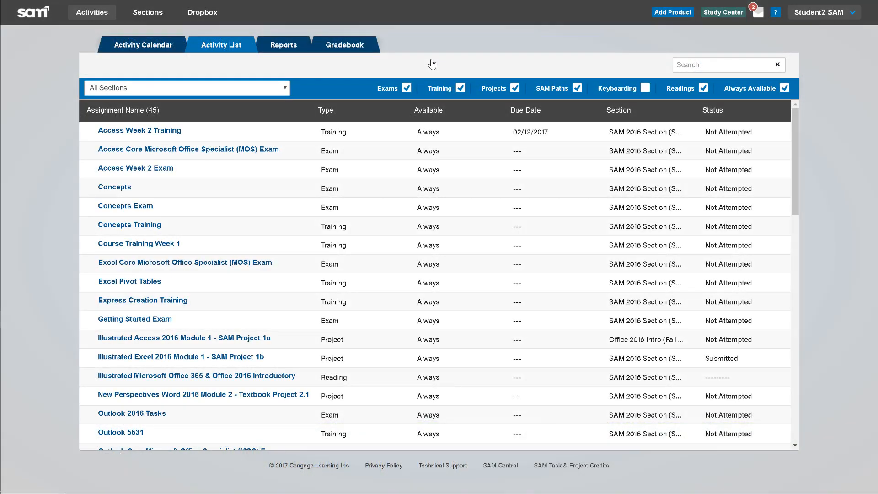
Filter the Activity List to SAM 2016 Section (Spring 2018) and search for 'MOS'
{"action": "left_click", "coordinate": [186, 87]}
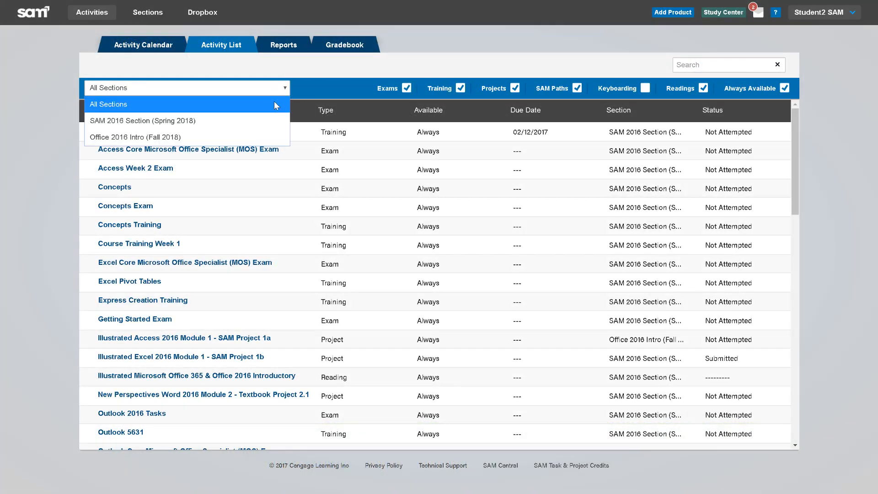
{"action": "left_click", "coordinate": [143, 121]}
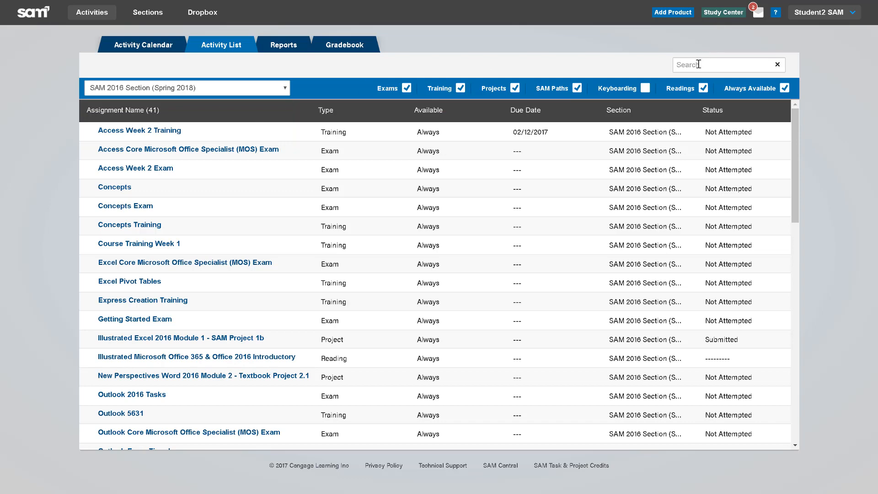
{"action": "type", "text": "MOS"}
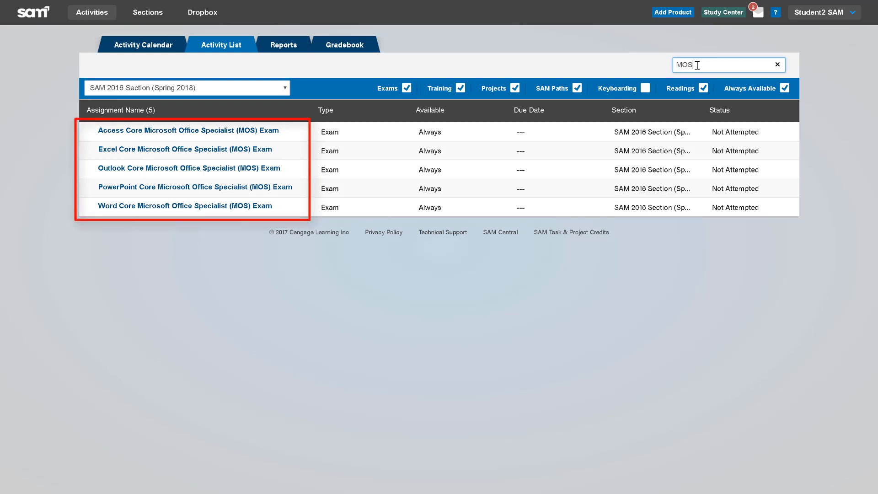
{"action": "mouse_move", "coordinate": [286, 190]}
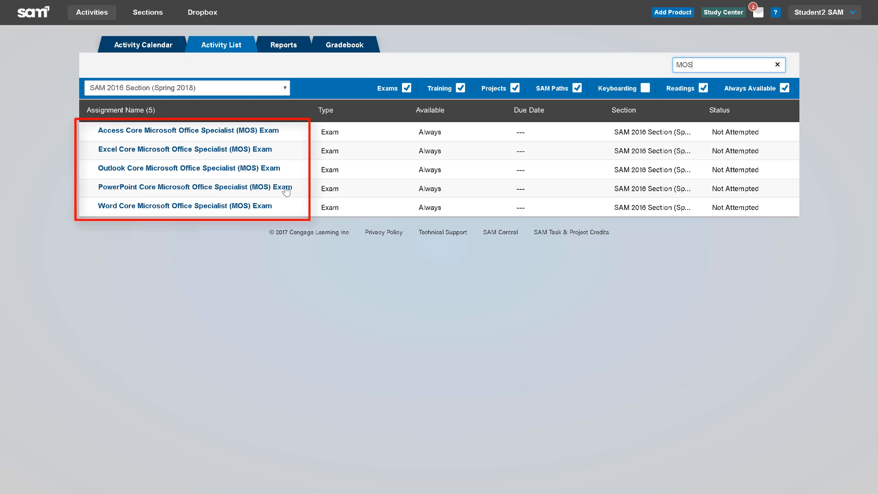
Open the PowerPoint Core MOS Exam link to show its 50-minute, three-retake start prompt
{"action": "left_click", "coordinate": [194, 186]}
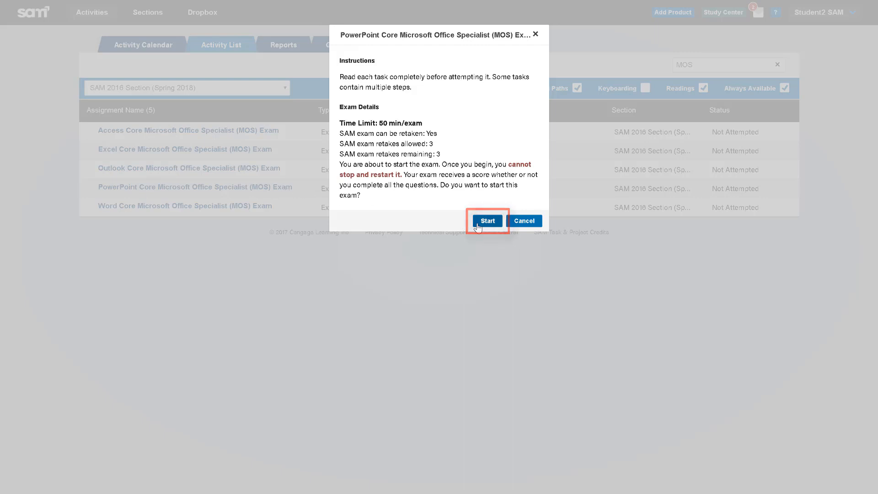
Start the PowerPoint Core MOS exam and maximize its window
{"action": "left_click", "coordinate": [486, 220]}
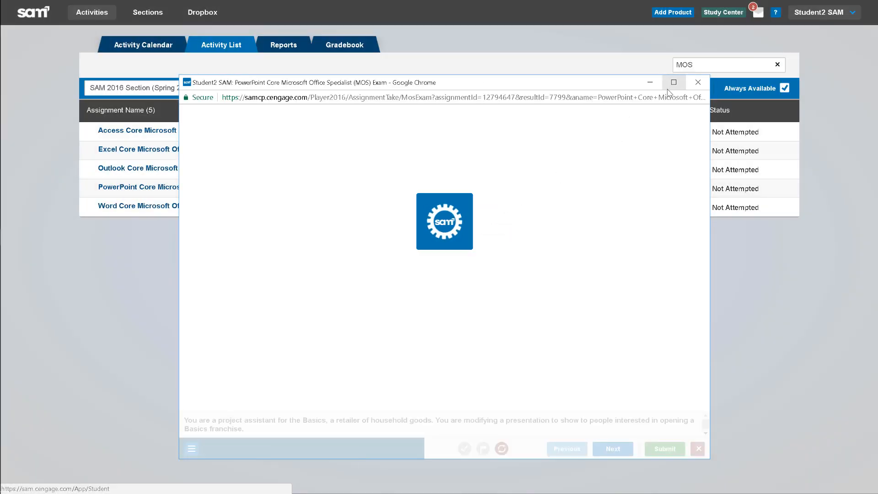
{"action": "left_click", "coordinate": [673, 82]}
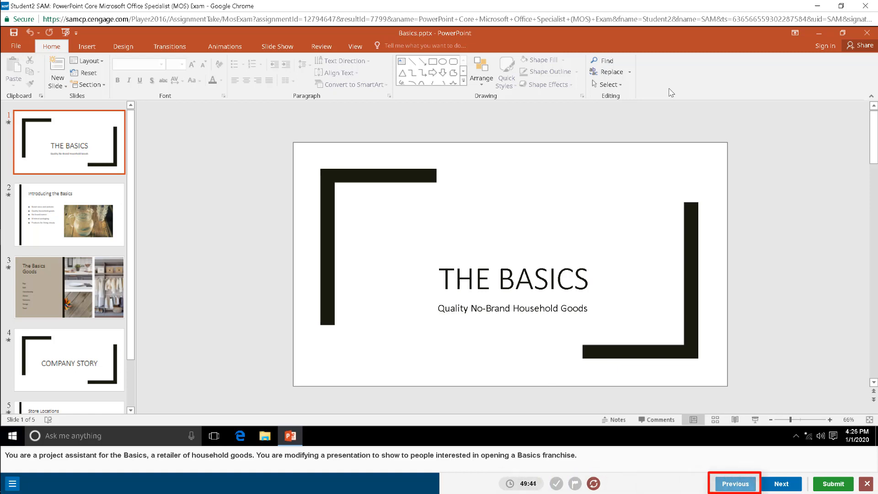
{"action": "mouse_move", "coordinate": [763, 321]}
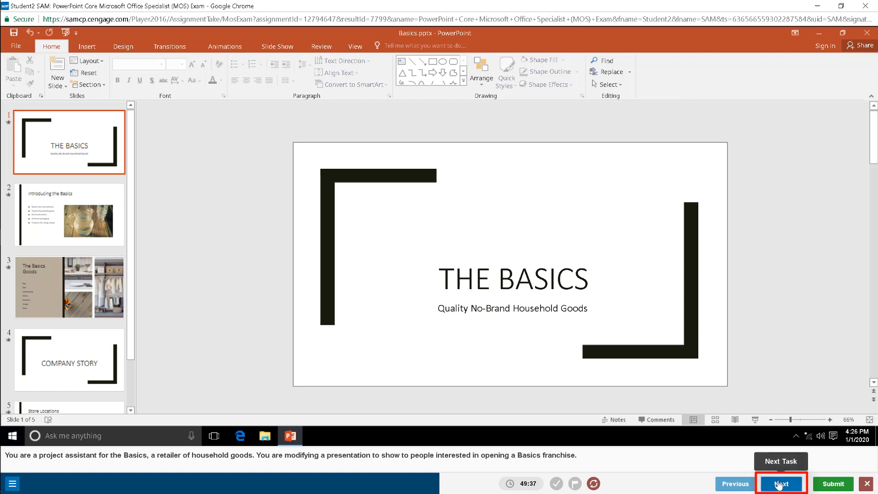
Advance to task 2 of 7, cancelling the Restart Simulated Project prompt
{"action": "left_click", "coordinate": [781, 484]}
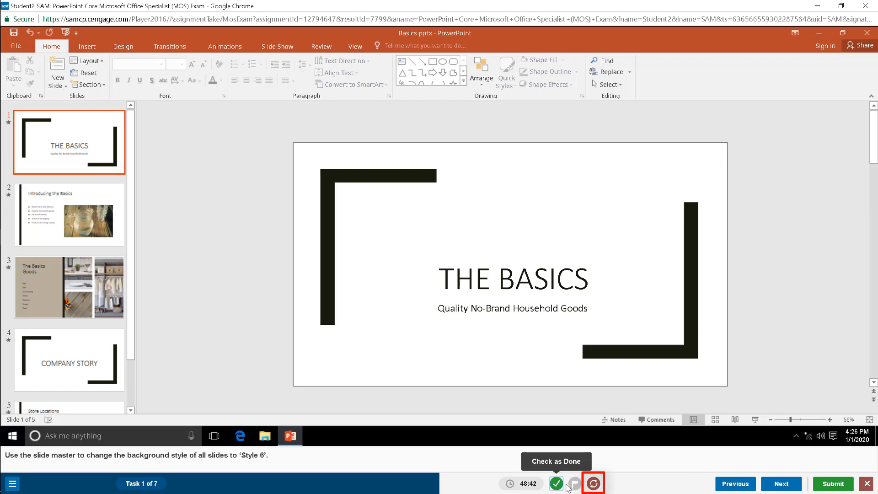
{"action": "left_click", "coordinate": [592, 483]}
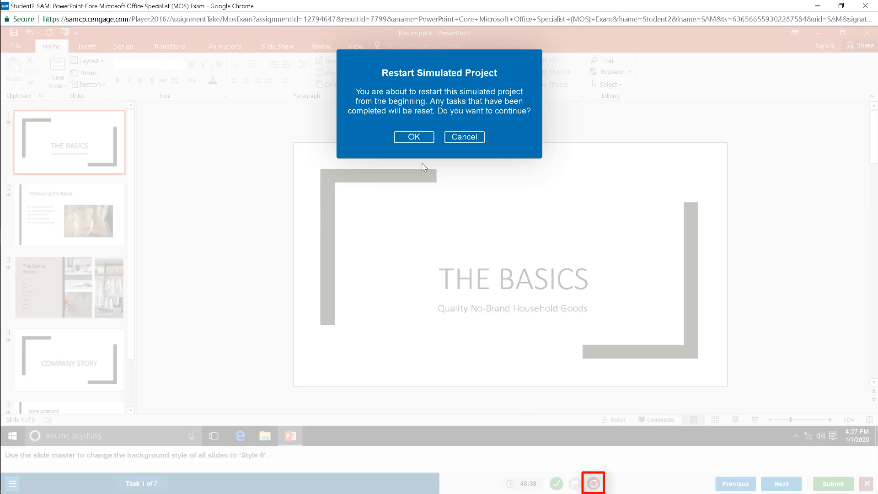
{"action": "left_click", "coordinate": [413, 137]}
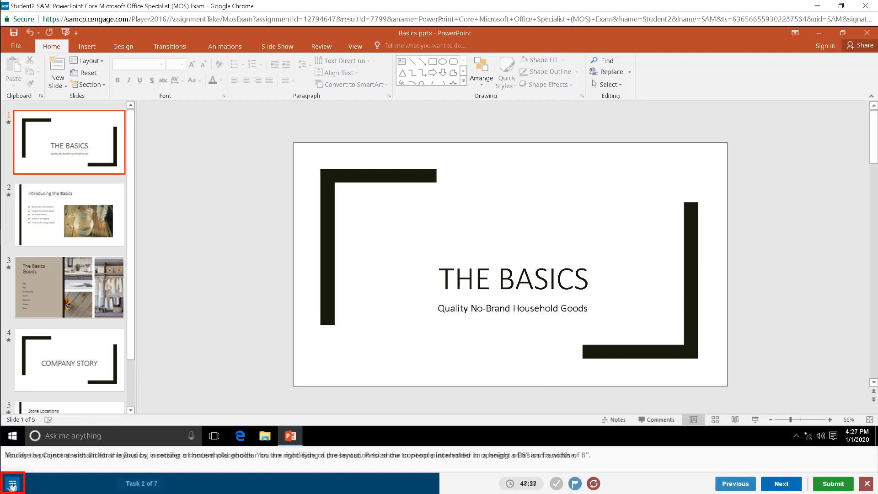
Jump to task 3 from the task list and submit the Basics project
{"action": "left_click", "coordinate": [12, 483]}
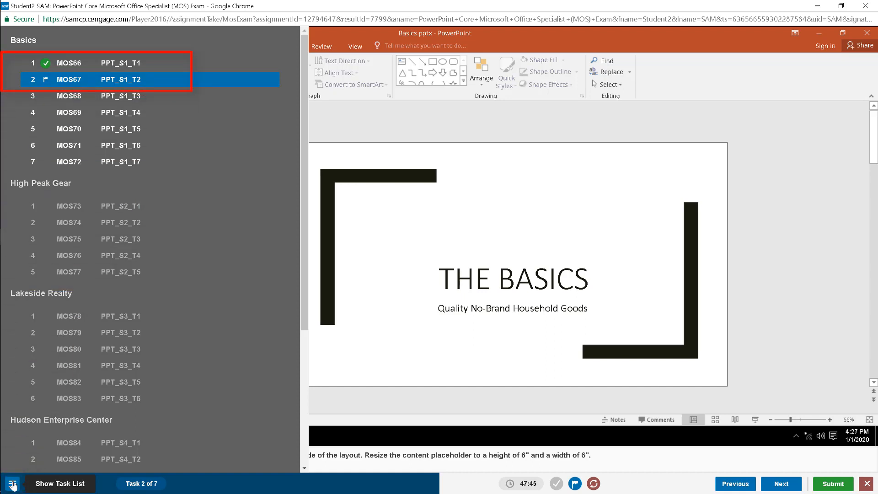
{"action": "left_click", "coordinate": [12, 483]}
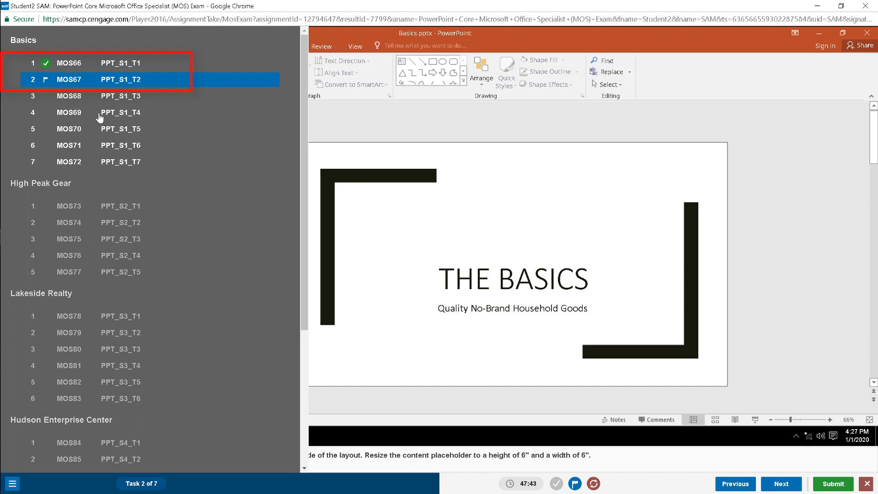
{"action": "left_click", "coordinate": [780, 483]}
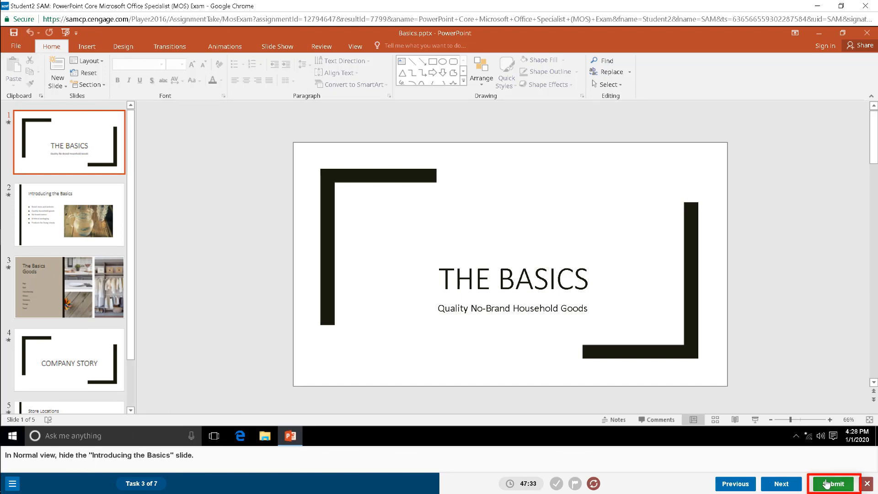
{"action": "left_click", "coordinate": [833, 483]}
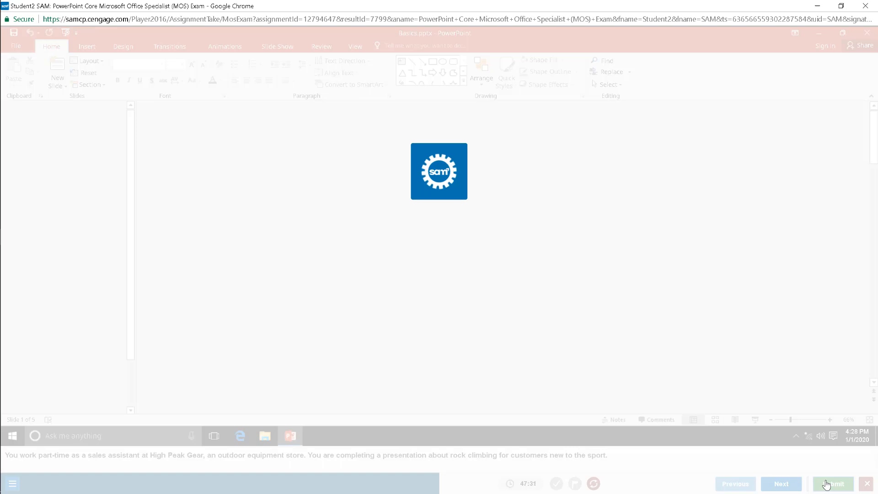